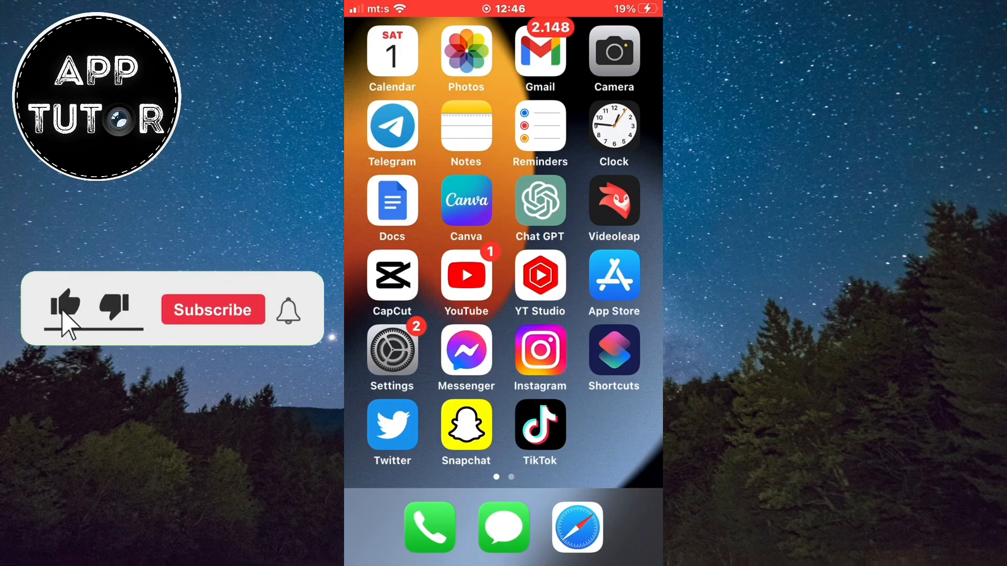
# Step: Open the 0:33 ocean-waves video from the Favourites album in Photos
pyautogui.click(213, 310)
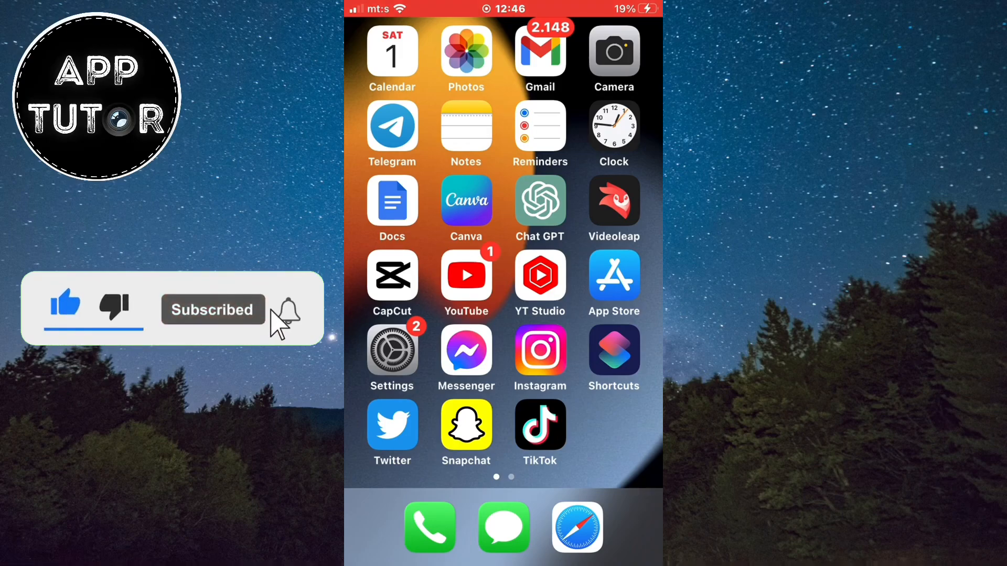
pyautogui.click(287, 310)
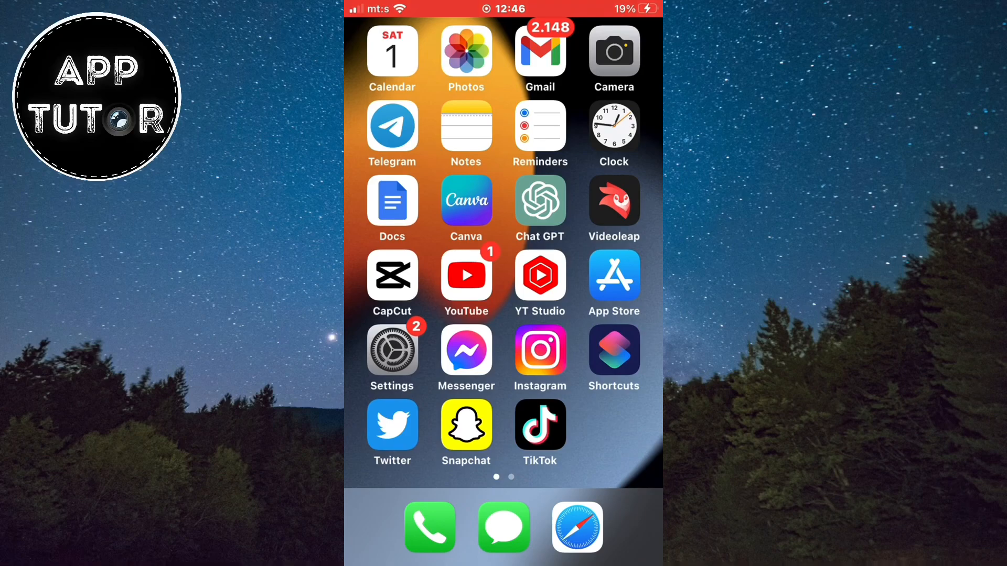
pyautogui.click(465, 52)
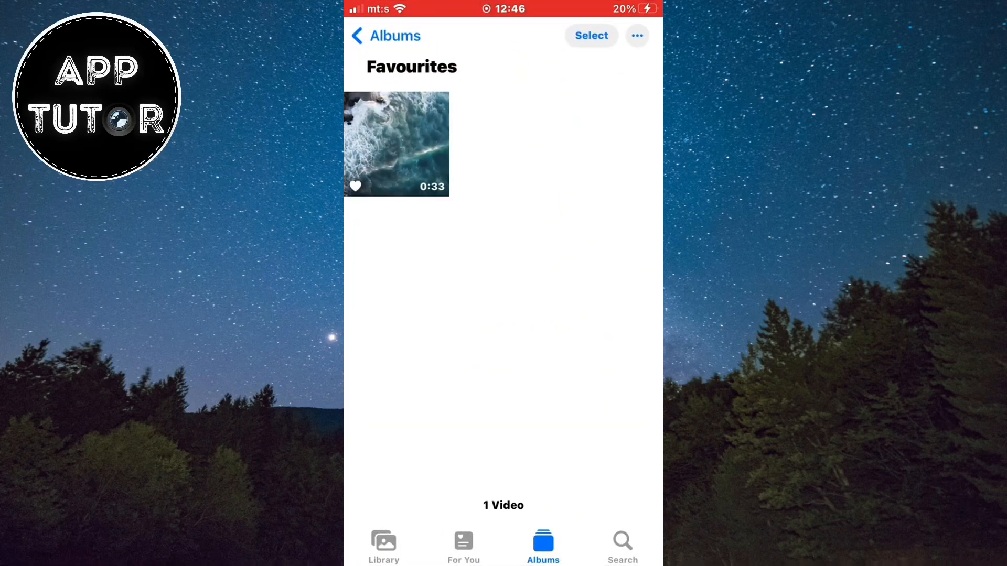
pyautogui.click(397, 145)
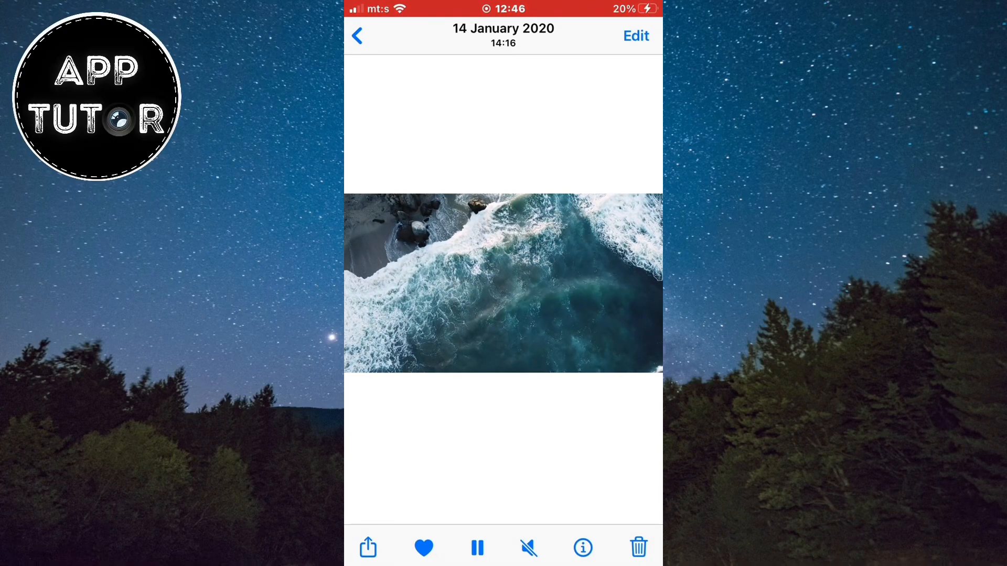
# Step: Trim the ocean video down to a 10-second middle section using the trim handles
pyautogui.click(636, 36)
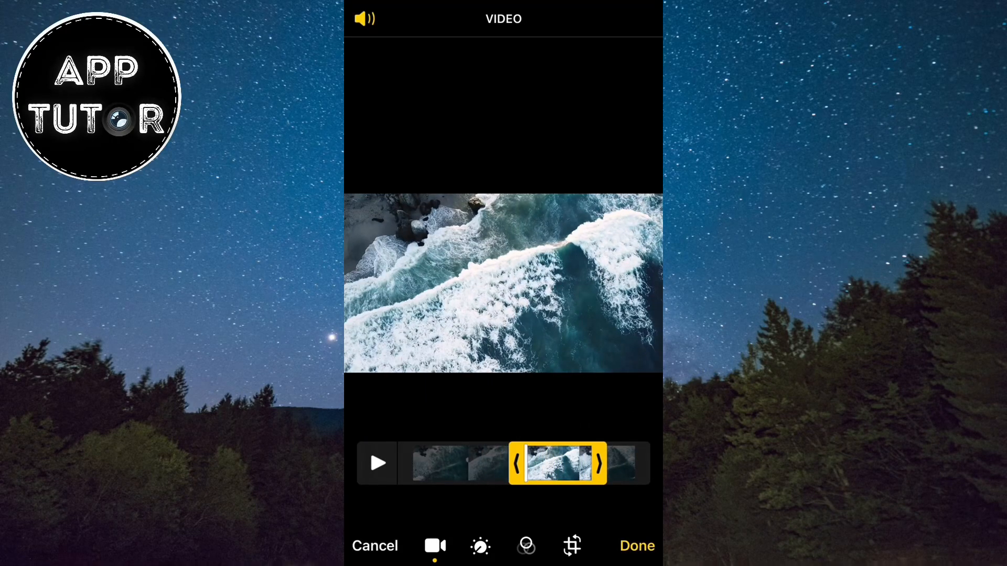
pyautogui.click(378, 464)
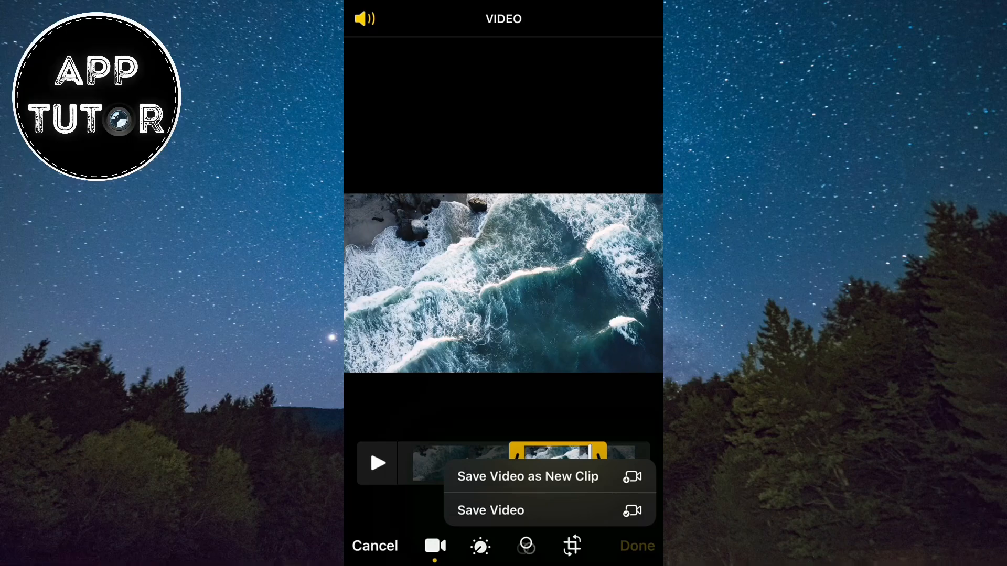
# Step: Save the trim as a new clip and open the resulting 0:10 video in Favourites
pyautogui.click(491, 510)
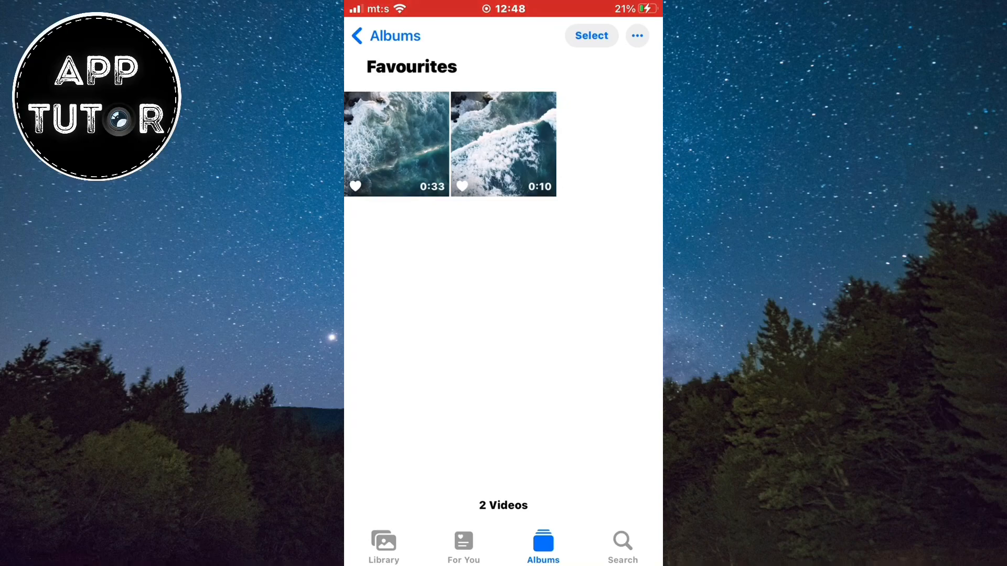
pyautogui.click(504, 144)
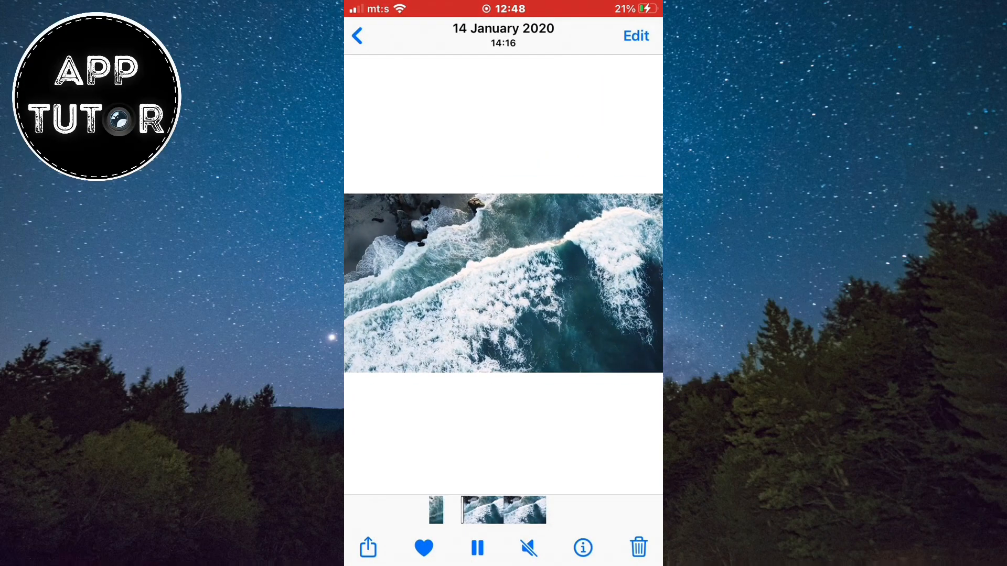